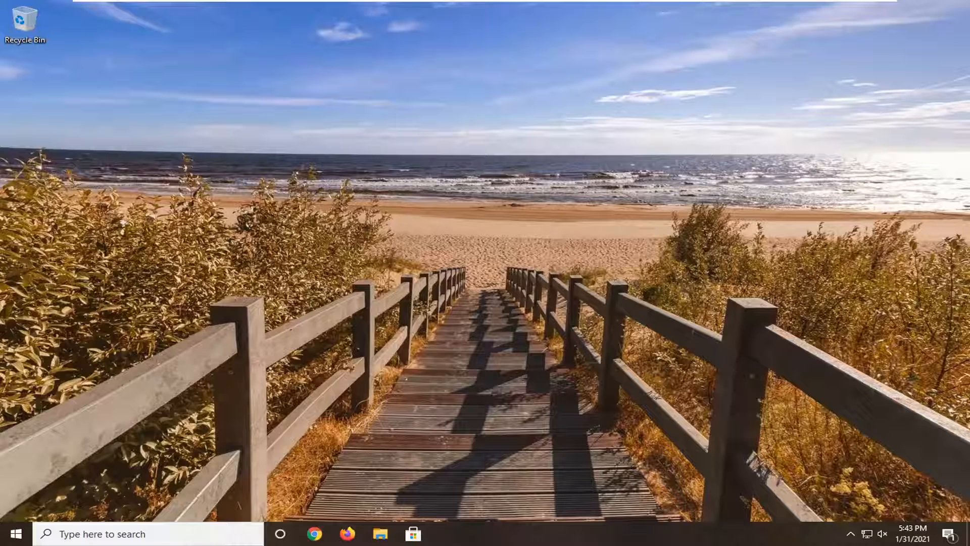
{"action": "mouse_move", "coordinate": [954, 151]}
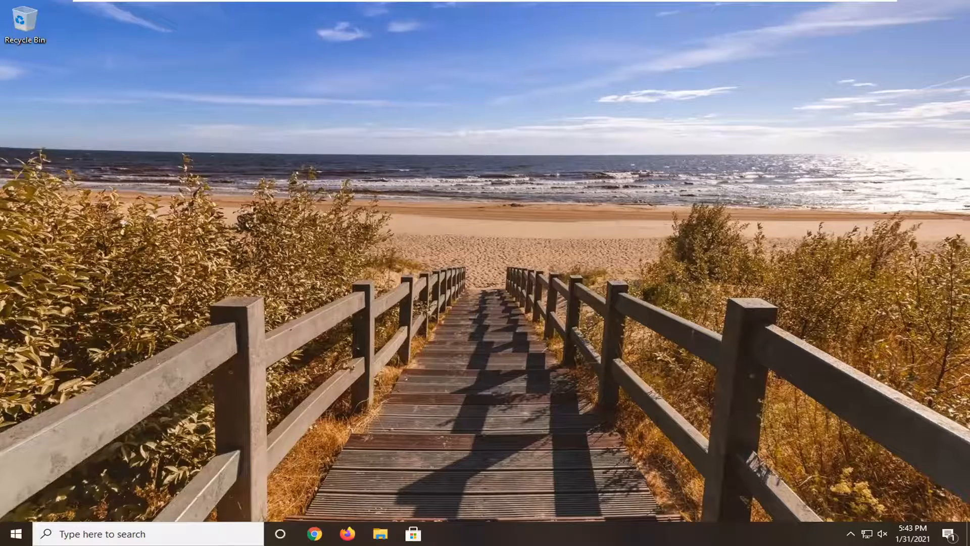
Launch Control Panel from Start search using 'cont', showing All Items as large icons.
{"action": "left_click", "coordinate": [9, 534]}
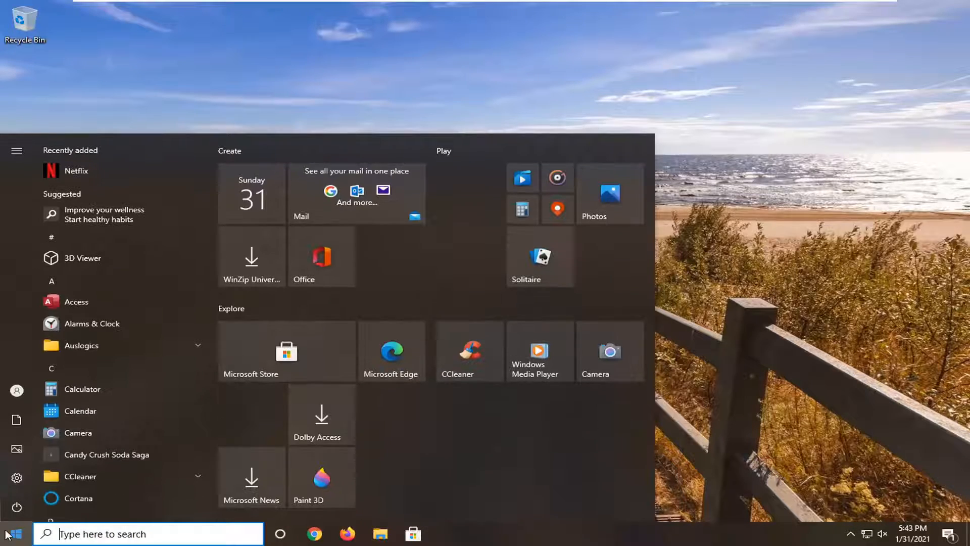
{"action": "type", "text": "cont"}
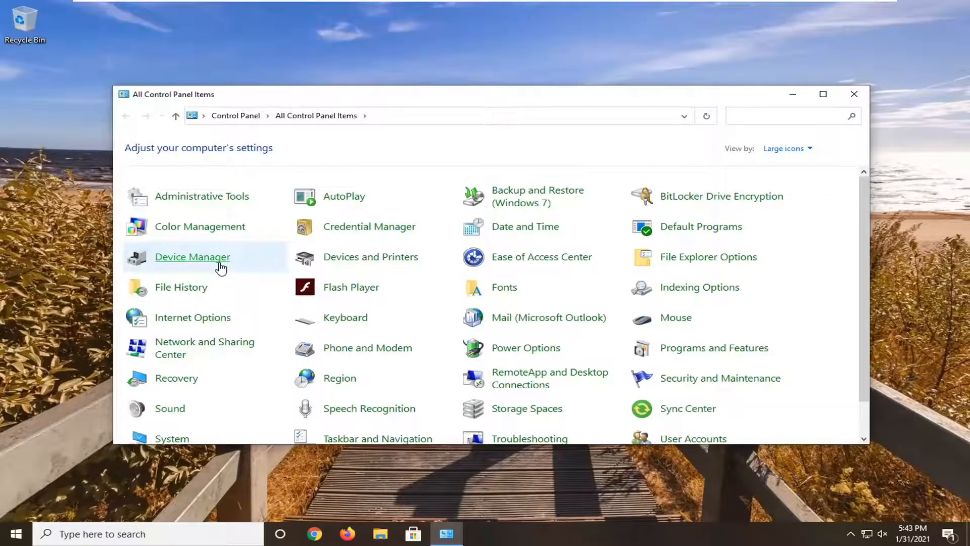
{"action": "left_click", "coordinate": [787, 148]}
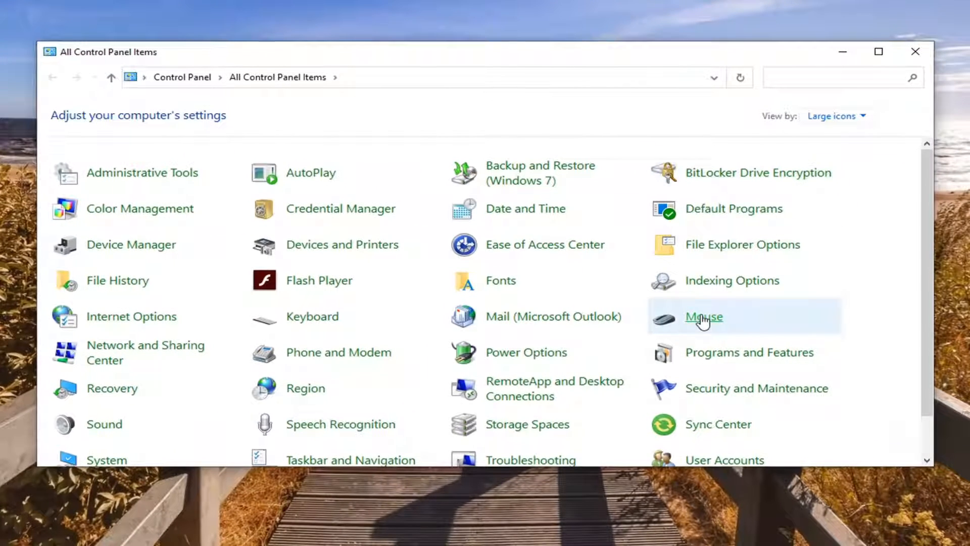
In Mouse Properties, toggle 'Switch primary and secondary buttons' on then off and nudge the double-click speed.
{"action": "double_click", "coordinate": [703, 316]}
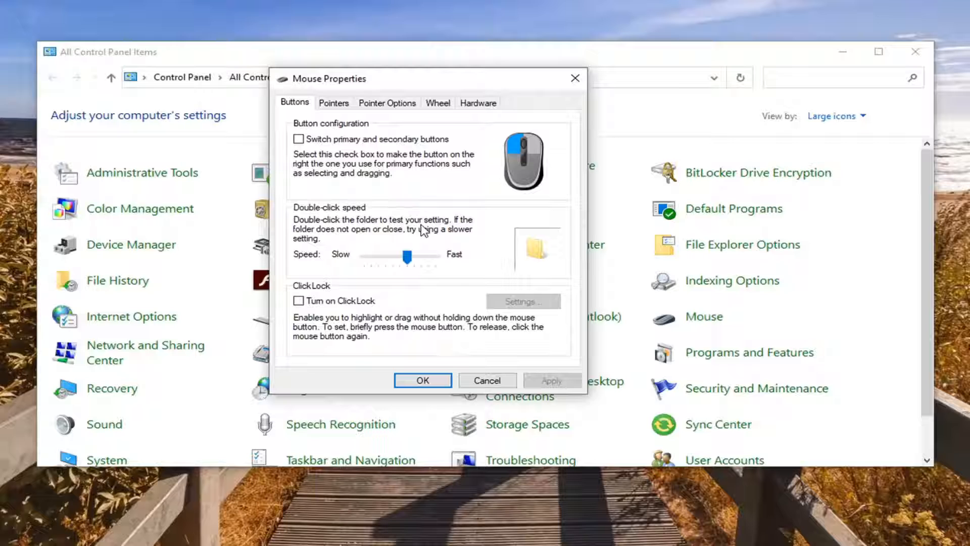
{"action": "left_click_drag", "start_coordinate": [406, 256], "coordinate": [406, 256]}
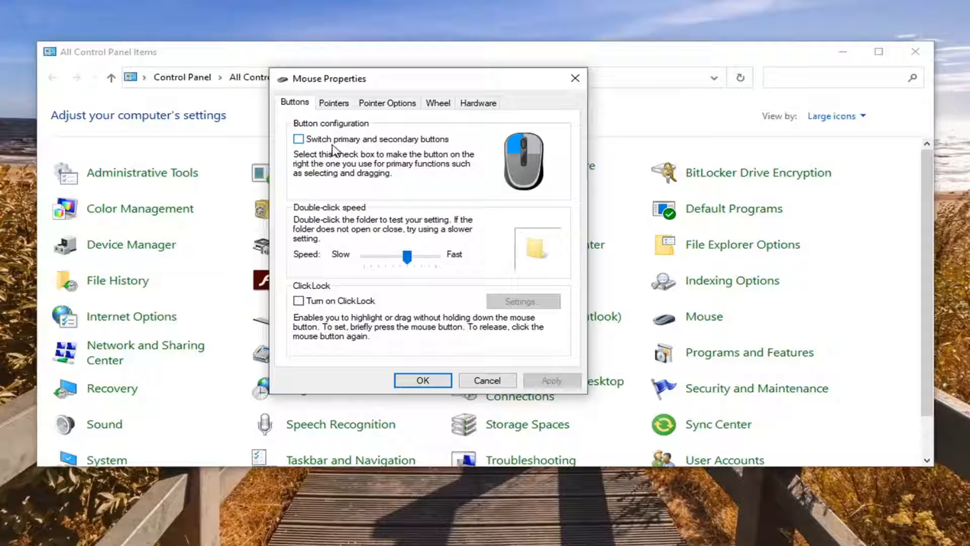
{"action": "left_click", "coordinate": [299, 138]}
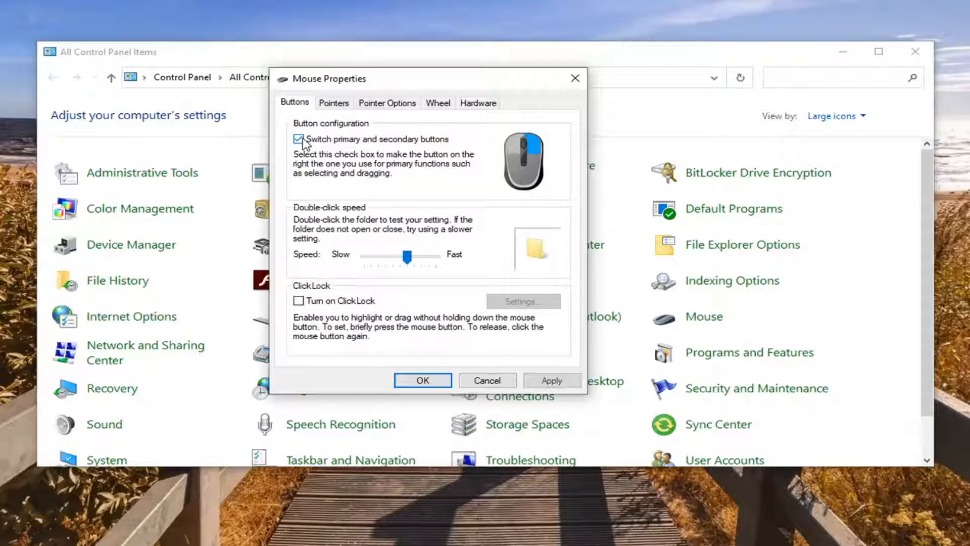
{"action": "left_click", "coordinate": [299, 139]}
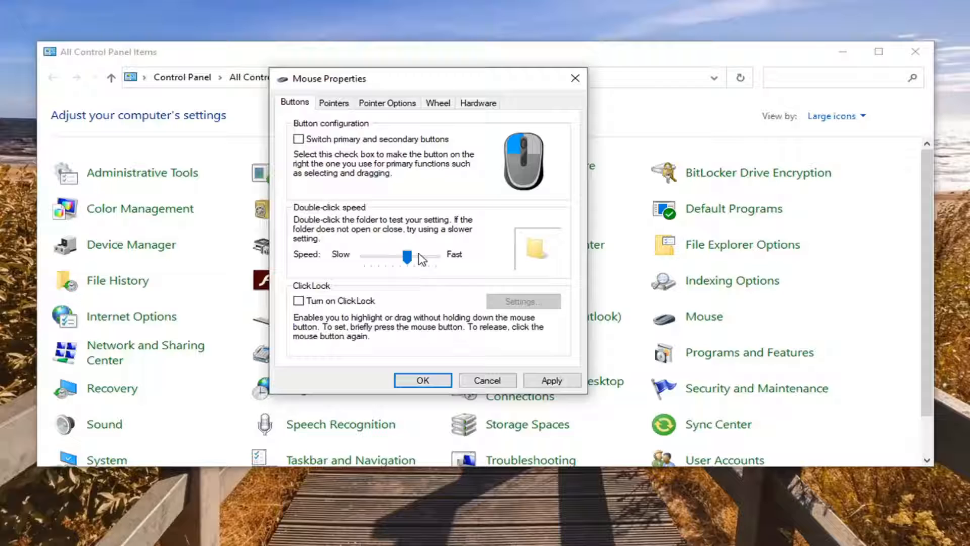
{"action": "left_click_drag", "start_coordinate": [405, 256], "coordinate": [406, 256]}
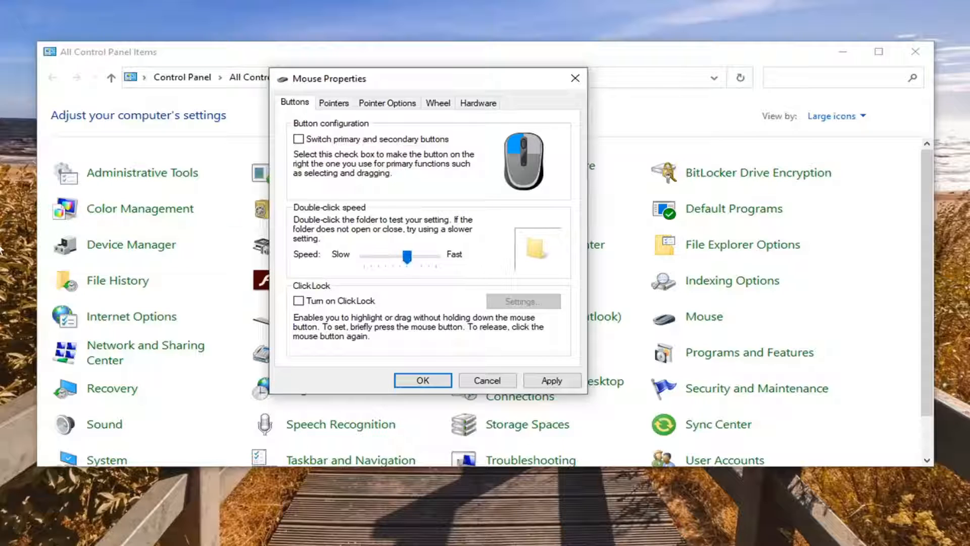
{"action": "left_click_drag", "start_coordinate": [407, 256], "coordinate": [403, 256]}
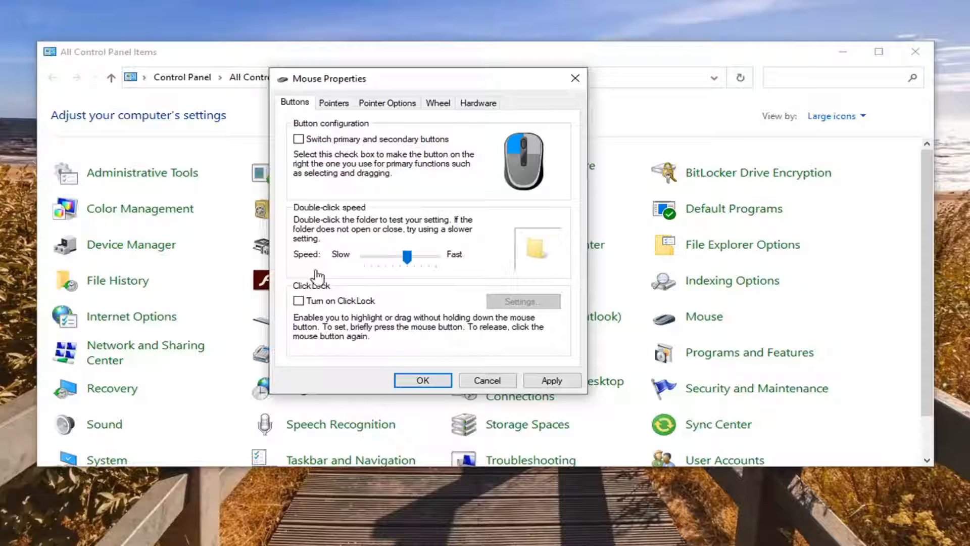
{"action": "mouse_move", "coordinate": [317, 342]}
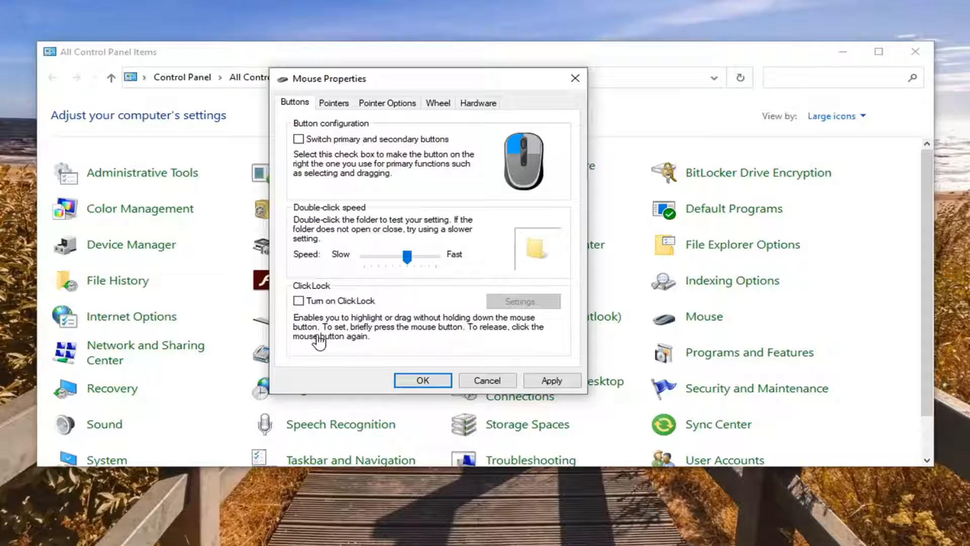
{"action": "mouse_move", "coordinate": [452, 333]}
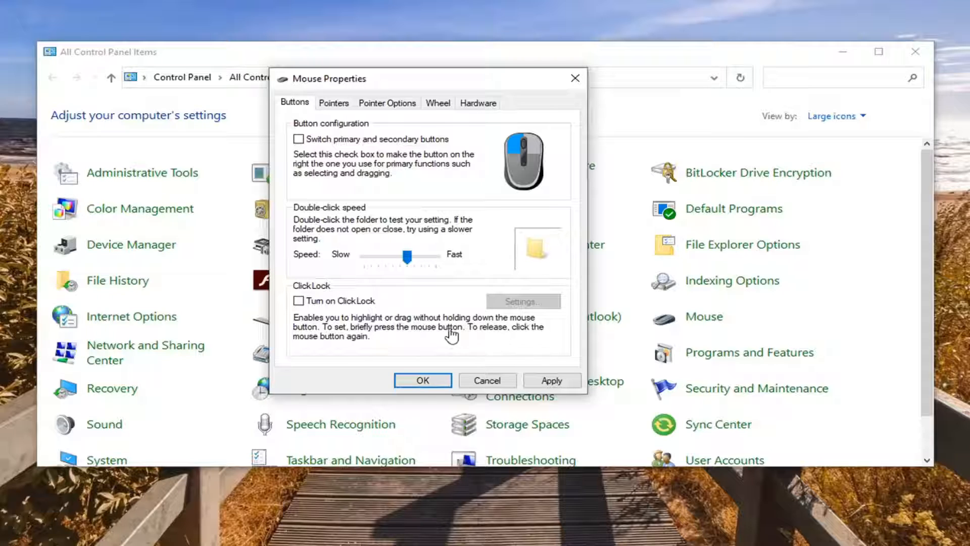
{"action": "mouse_move", "coordinate": [394, 339]}
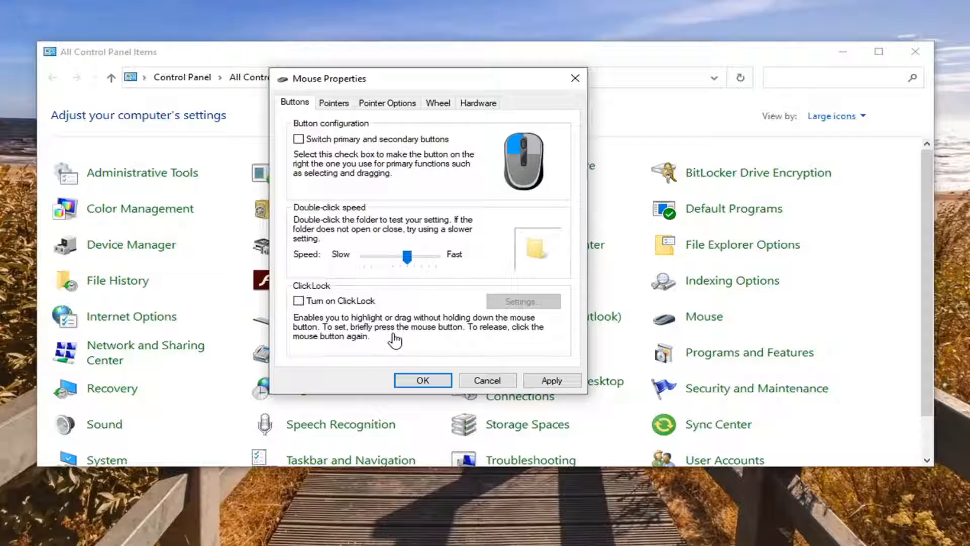
{"action": "mouse_move", "coordinate": [611, 490]}
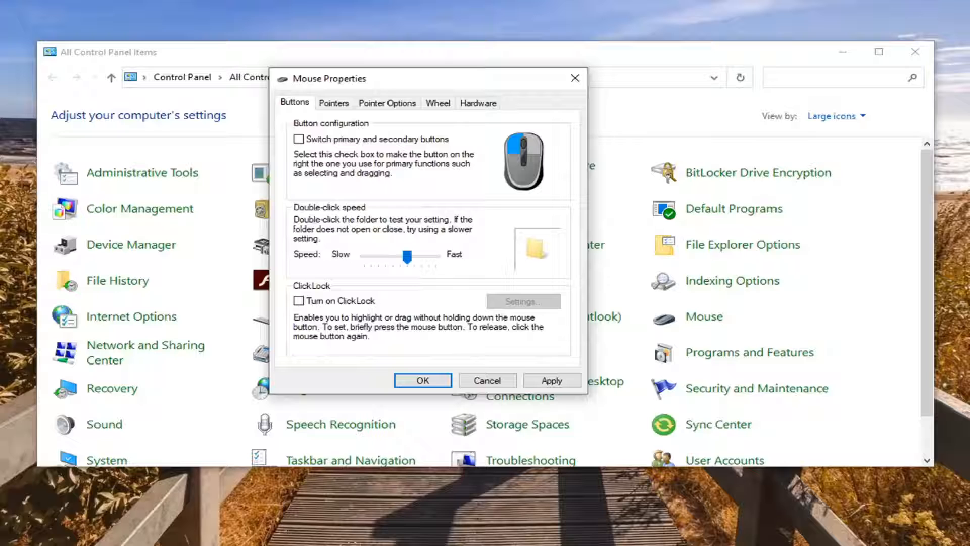
{"action": "mouse_move", "coordinate": [650, 168]}
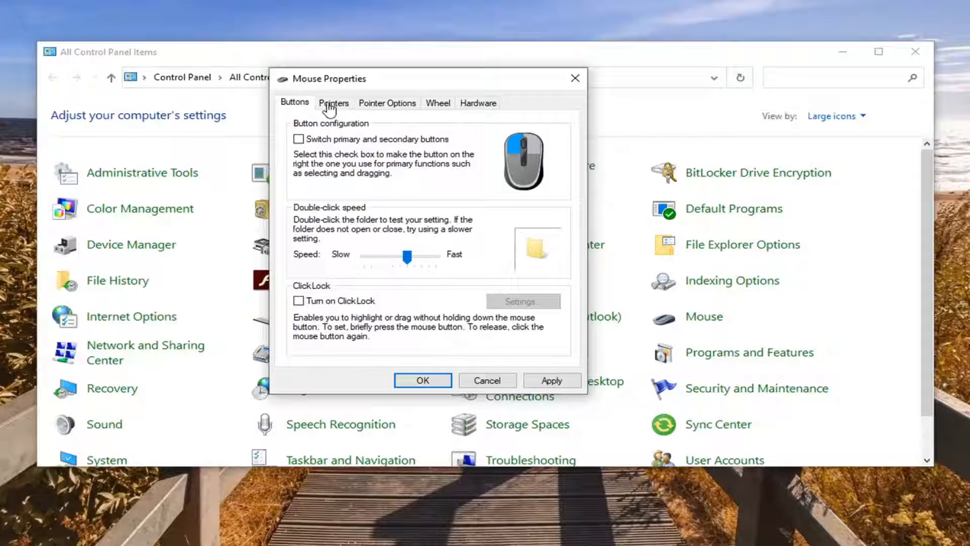
Show the Pointers page with the Windows Default scheme and browse the Customize cursor list.
{"action": "left_click", "coordinate": [333, 103]}
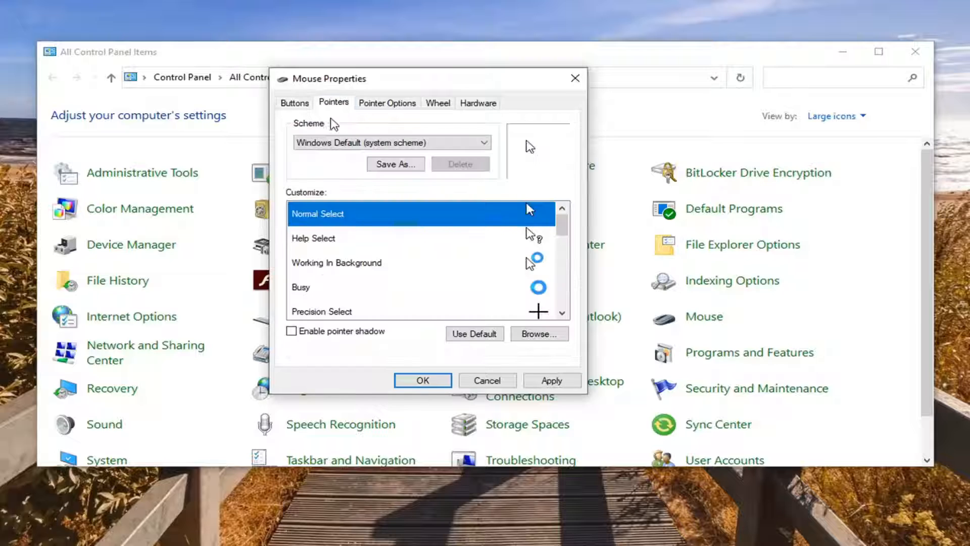
{"action": "scroll", "scroll_direction": "down", "scroll_amount": 3}
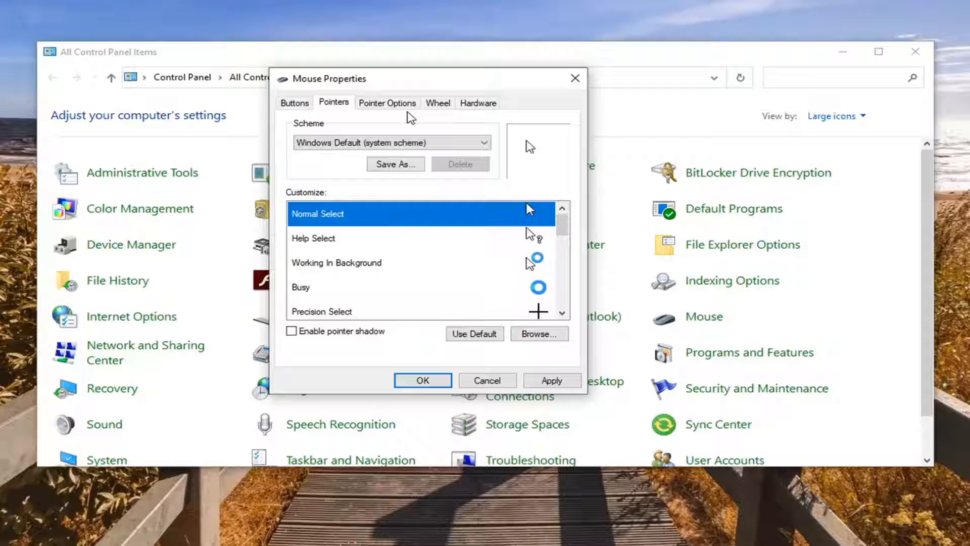
Try the pointer speed on Pointer Options, then view the Wheel and Hardware pages listing VMware devices.
{"action": "left_click", "coordinate": [387, 103]}
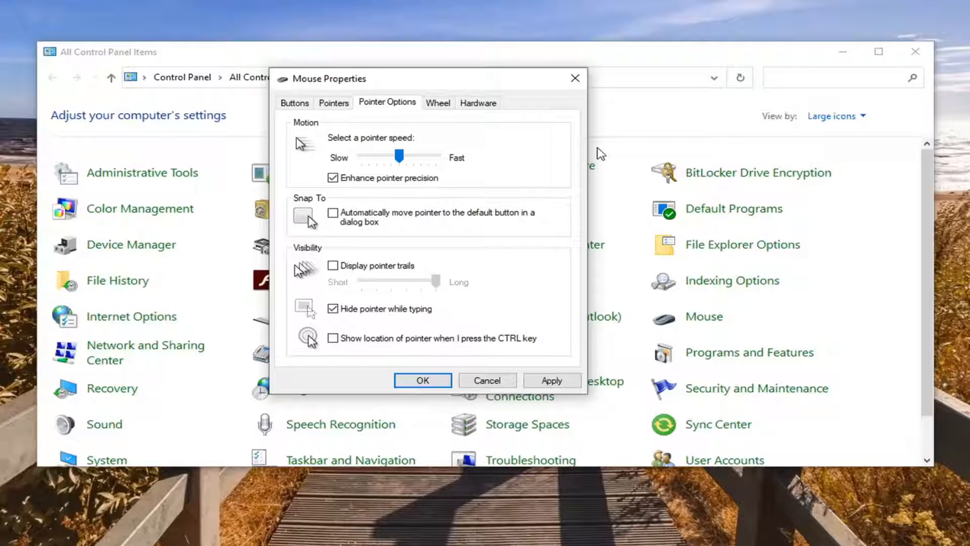
{"action": "left_click_drag", "start_coordinate": [399, 156], "coordinate": [393, 156]}
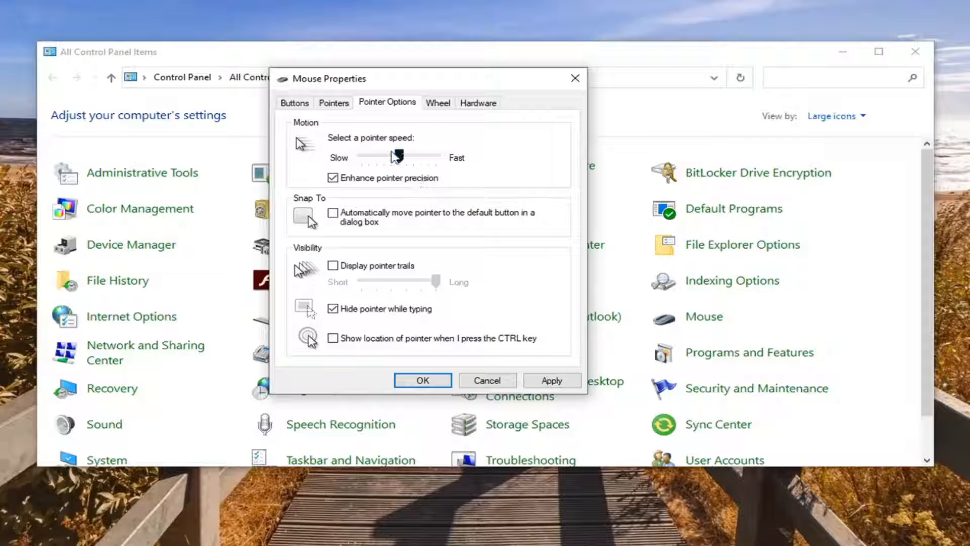
{"action": "left_click", "coordinate": [332, 338]}
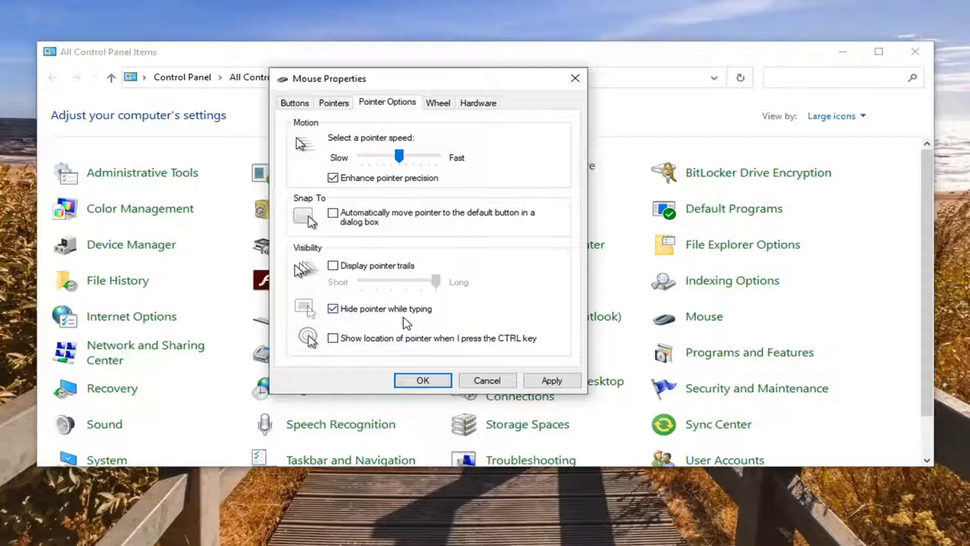
{"action": "left_click", "coordinate": [438, 103]}
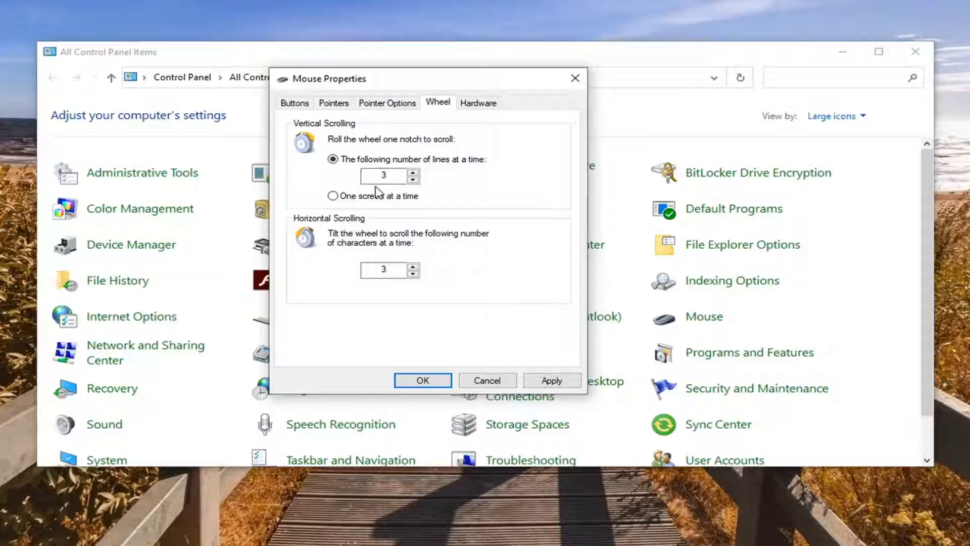
{"action": "mouse_move", "coordinate": [492, 170]}
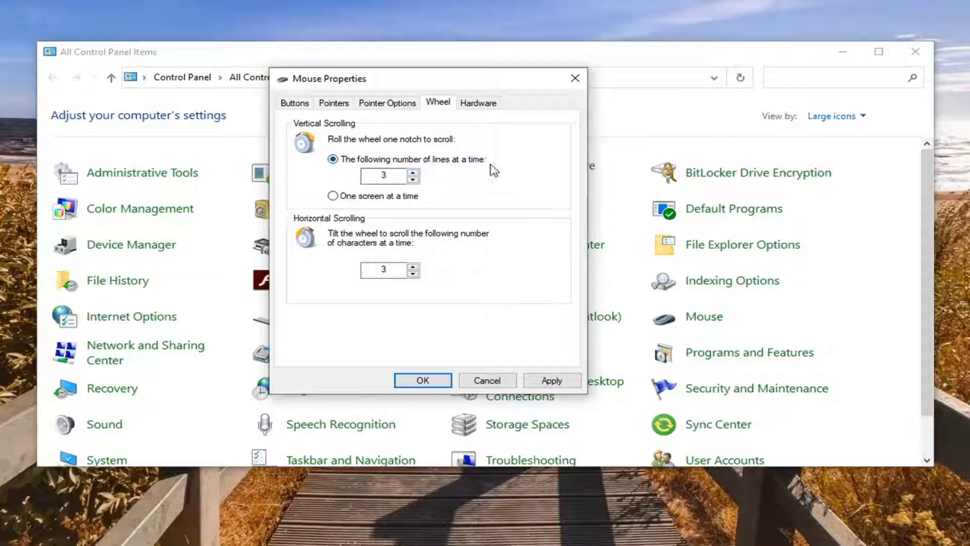
{"action": "left_click", "coordinate": [478, 103]}
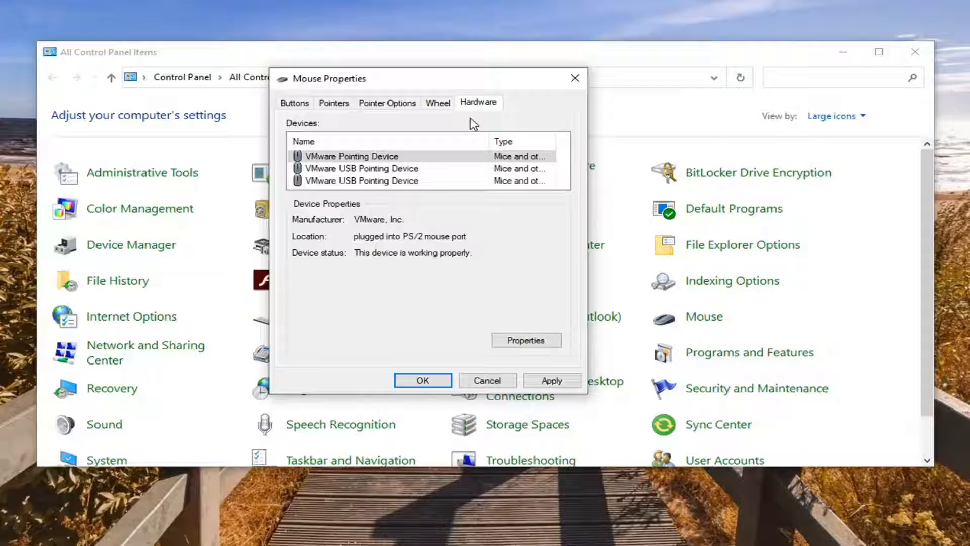
Select each listed pointing device, including the VMware Pointing Device, to view its status.
{"action": "left_click", "coordinate": [361, 168]}
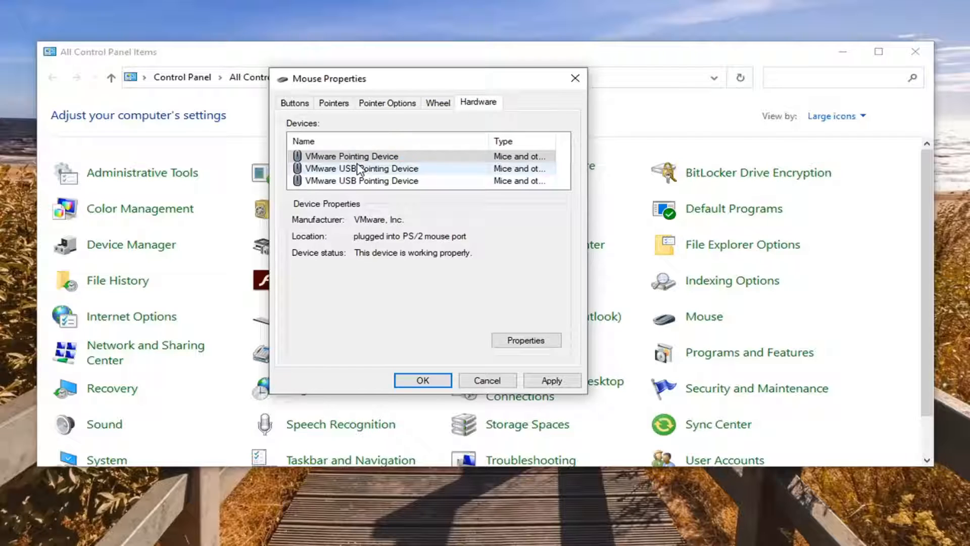
{"action": "left_click", "coordinate": [350, 156]}
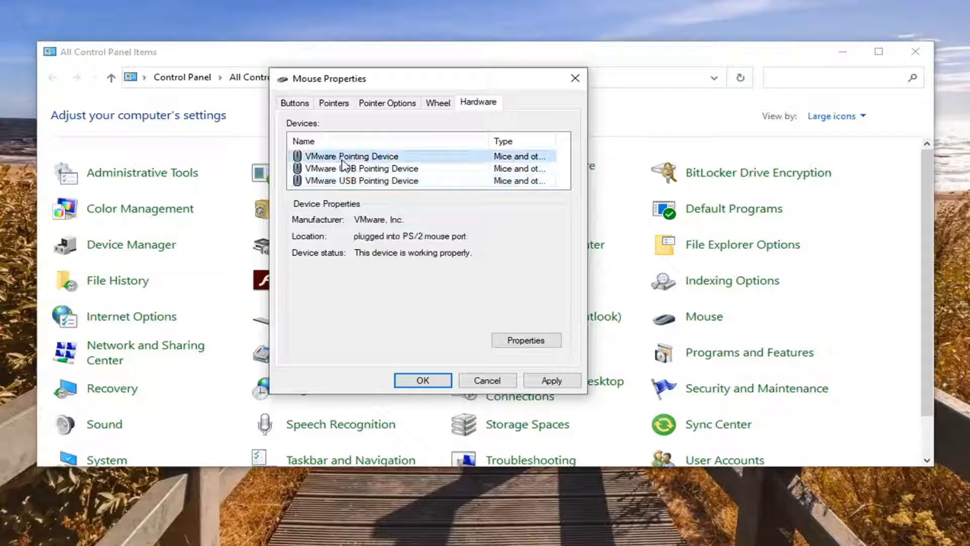
{"action": "left_click", "coordinate": [361, 179]}
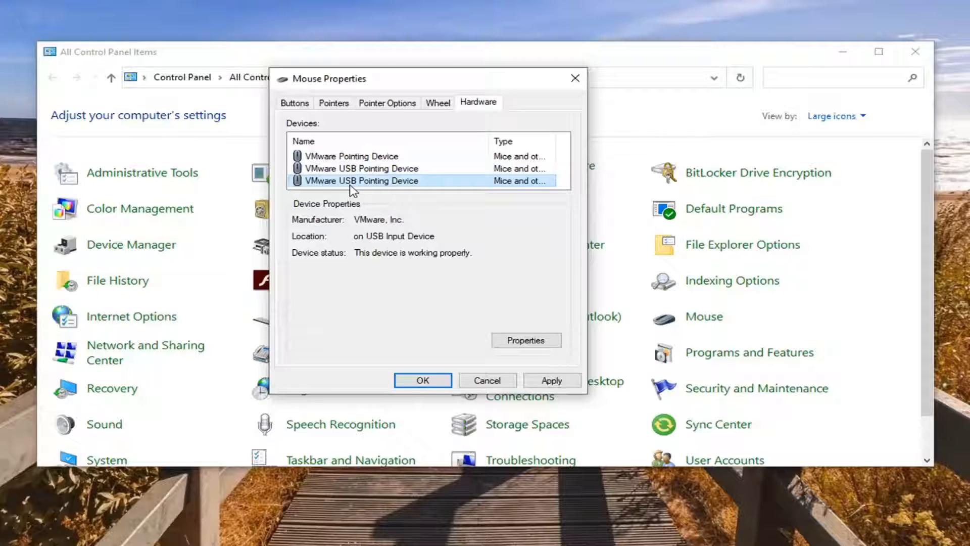
Apply the mouse settings and confirm with OK, returning to All Control Panel Items.
{"action": "left_click", "coordinate": [525, 340]}
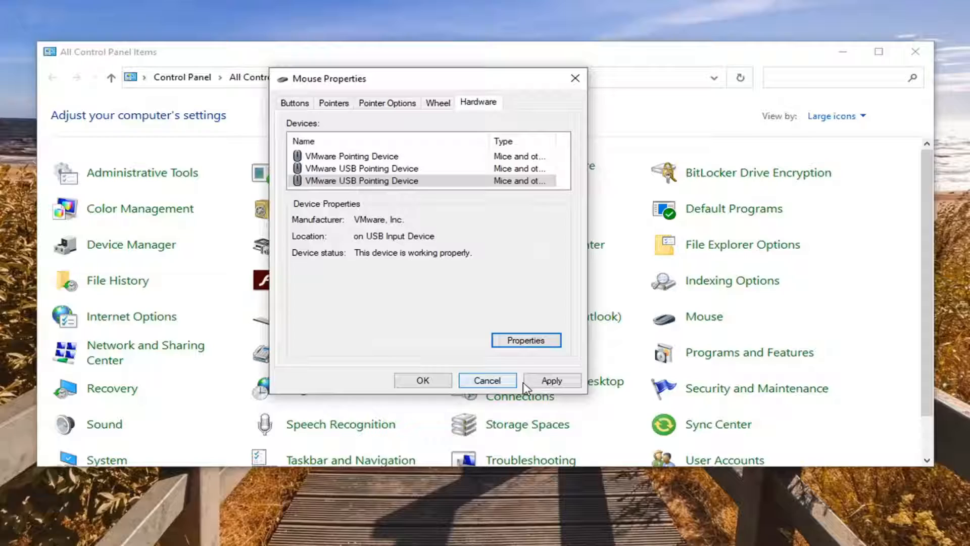
{"action": "left_click", "coordinate": [422, 380]}
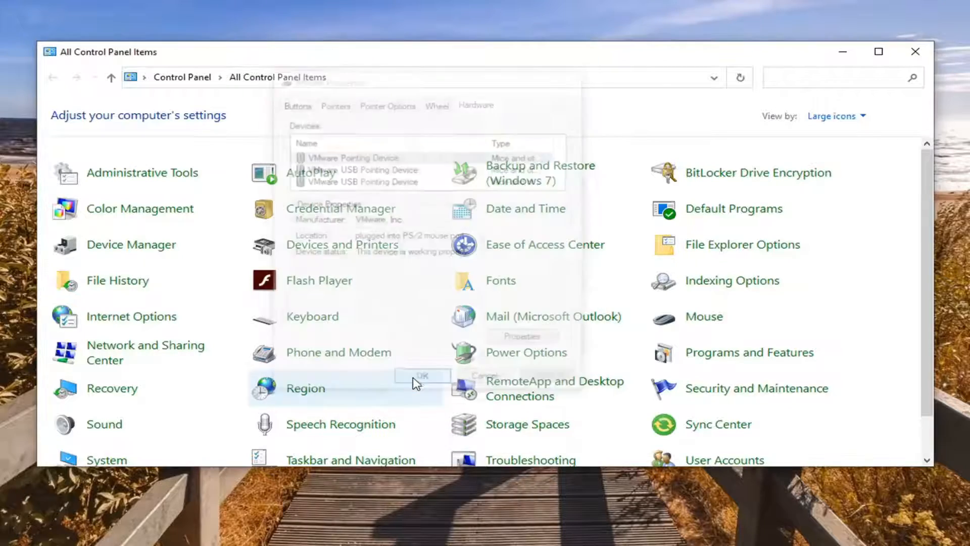